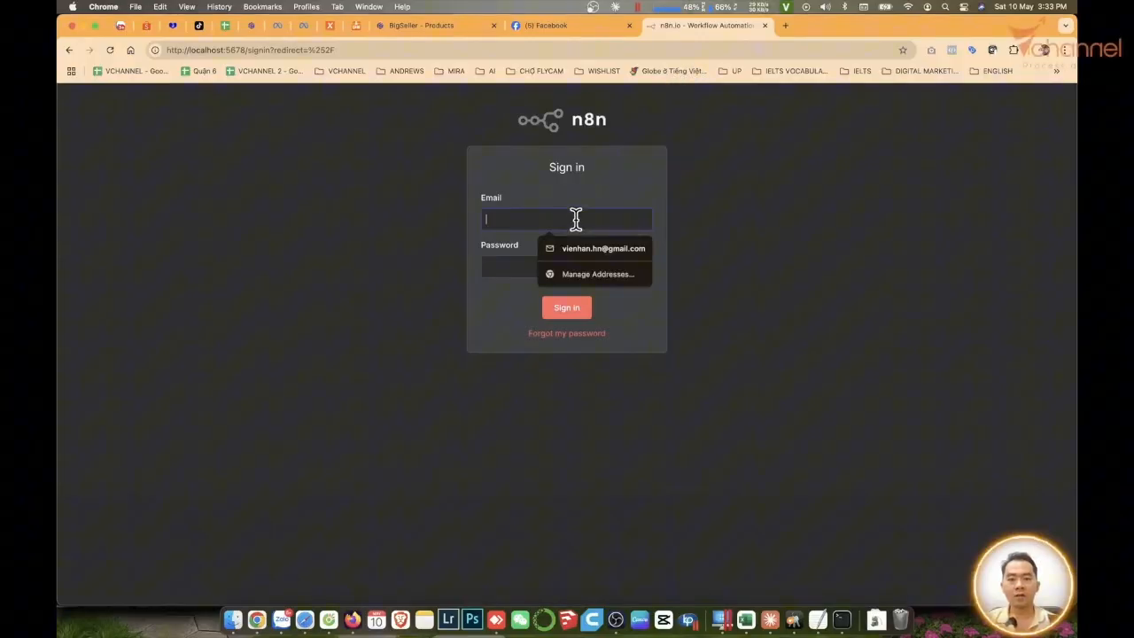
Try the n8n sign-in with the saved email and the forgot-password link, then return to the form.
click(603, 248)
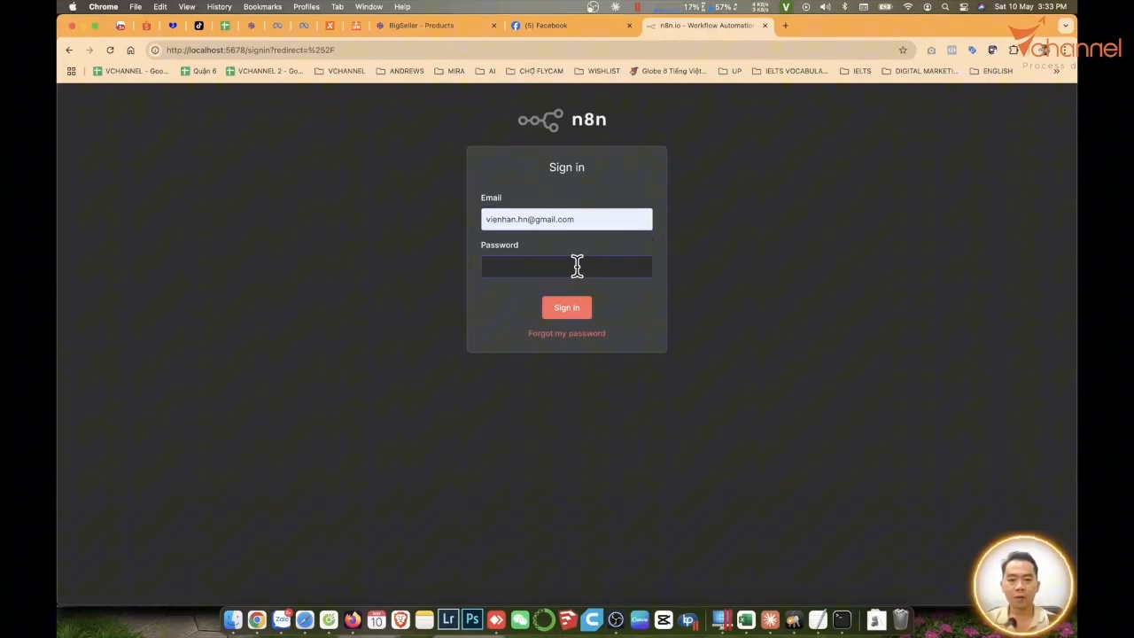
click(568, 333)
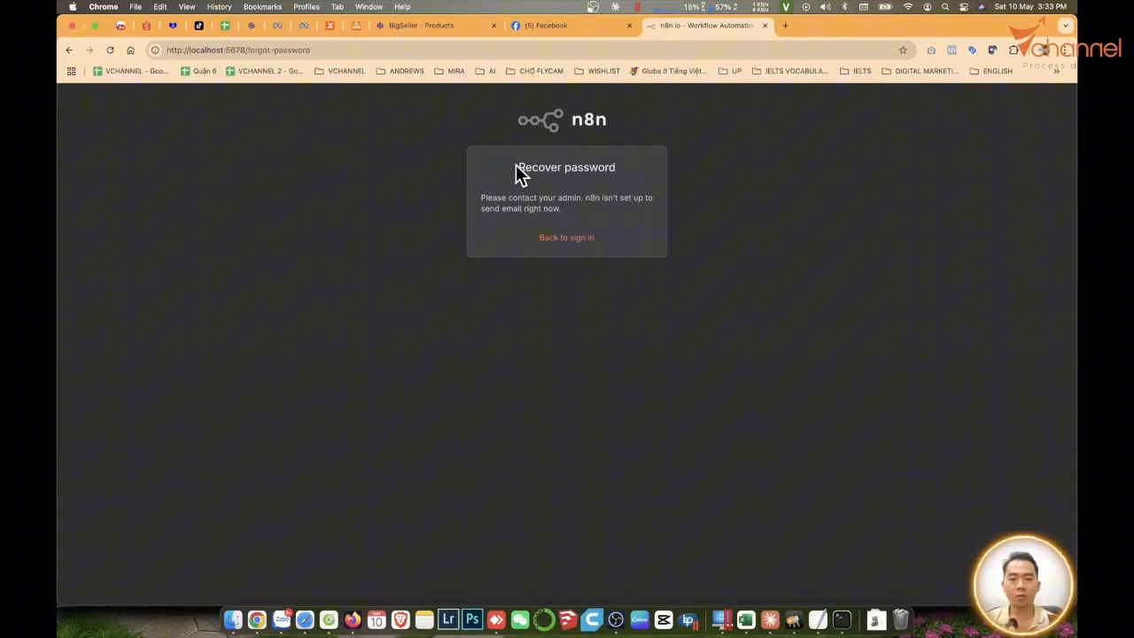
click(568, 237)
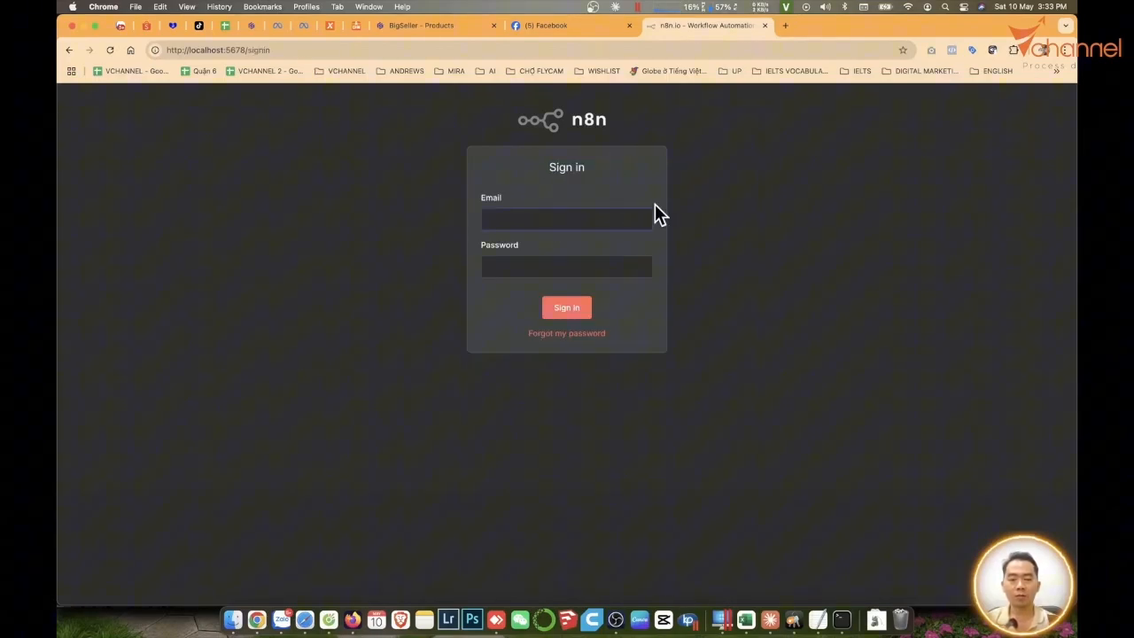
mouse_move(724, 231)
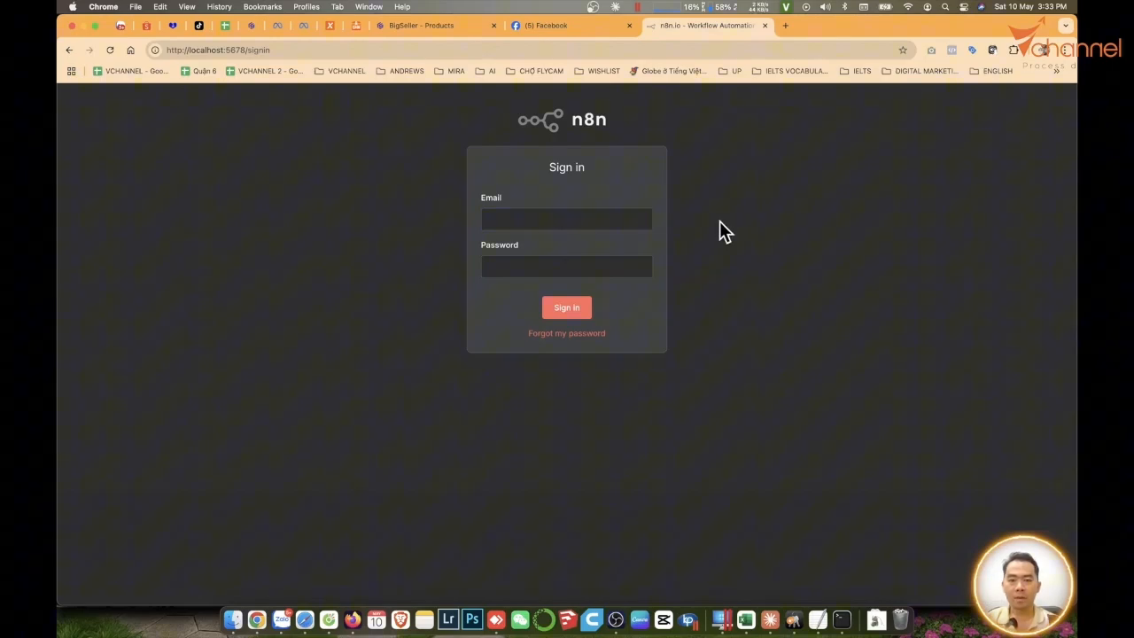
Bring up a Finder window and go into the Users folder on the VCHANNEL drive.
click(205, 7)
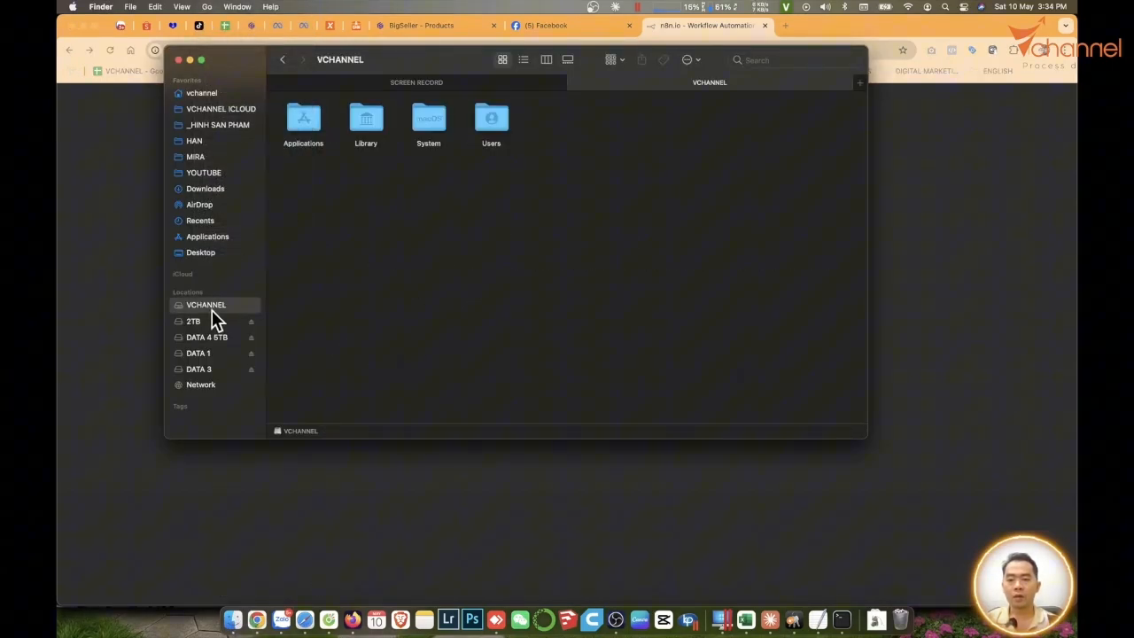
click(491, 121)
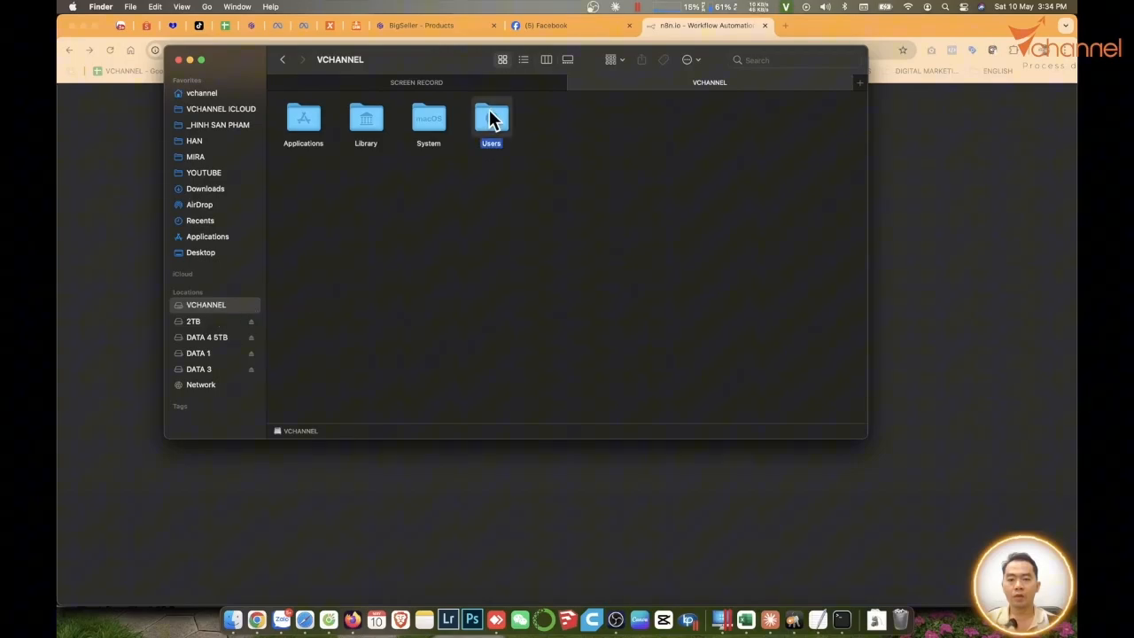
double_click(491, 120)
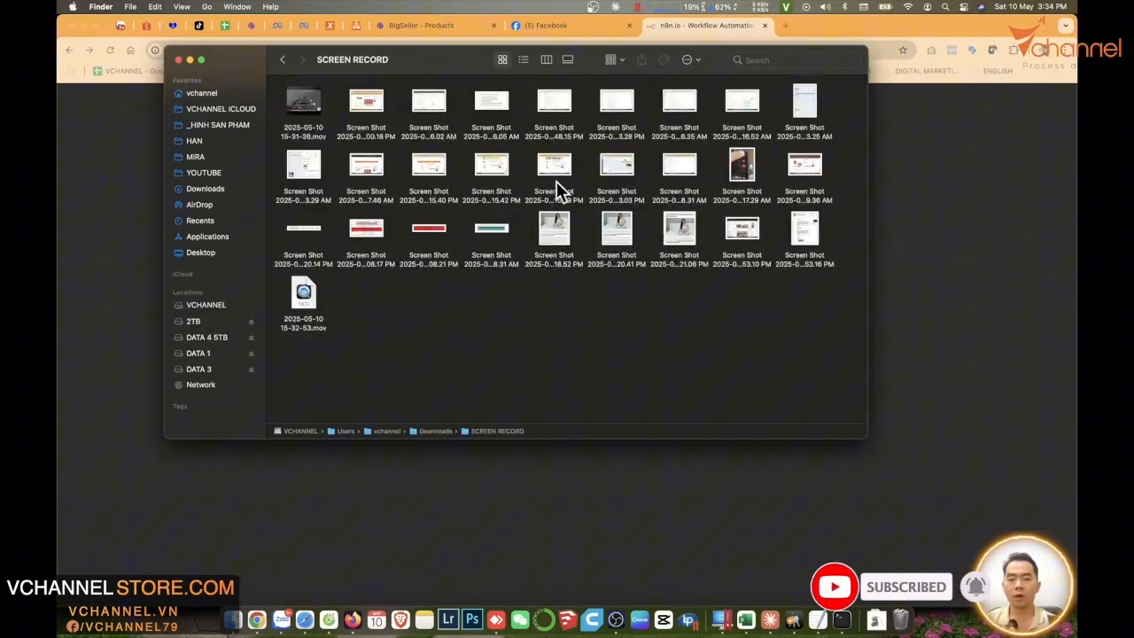
Jump to the vchannel home folder via Go > Home and reveal its hidden dot-files.
click(206, 7)
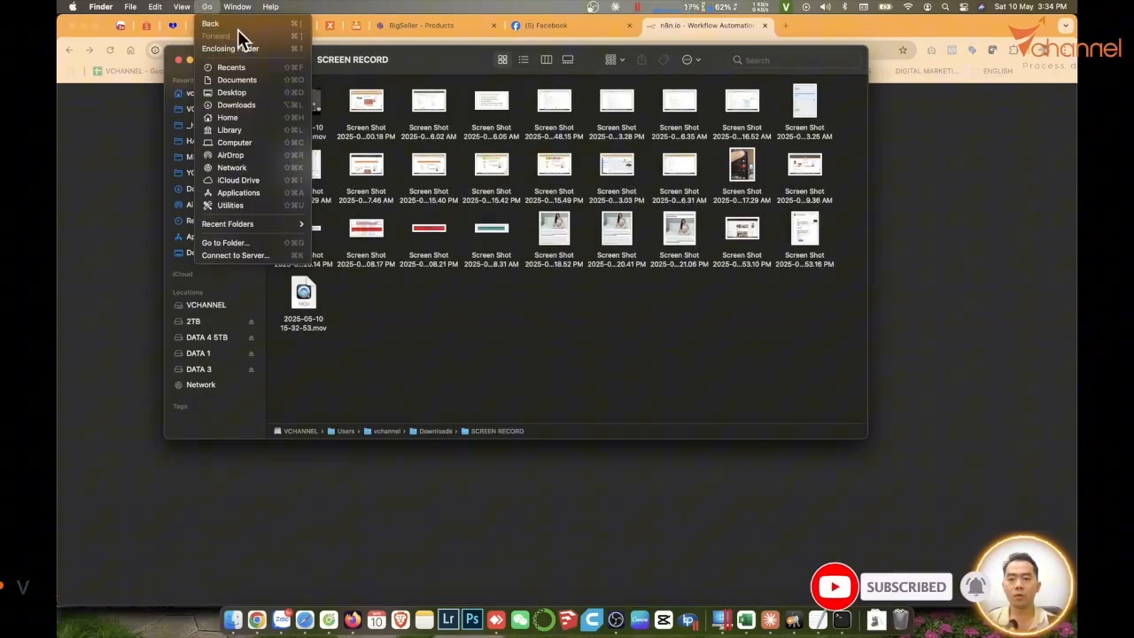
click(227, 117)
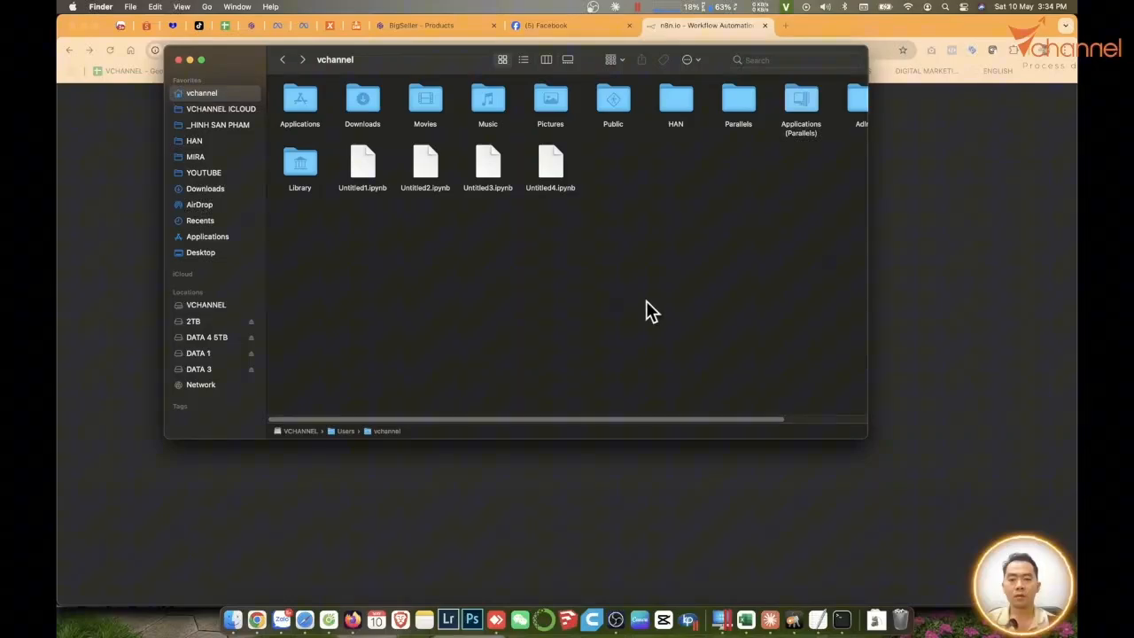
mouse_move(691, 436)
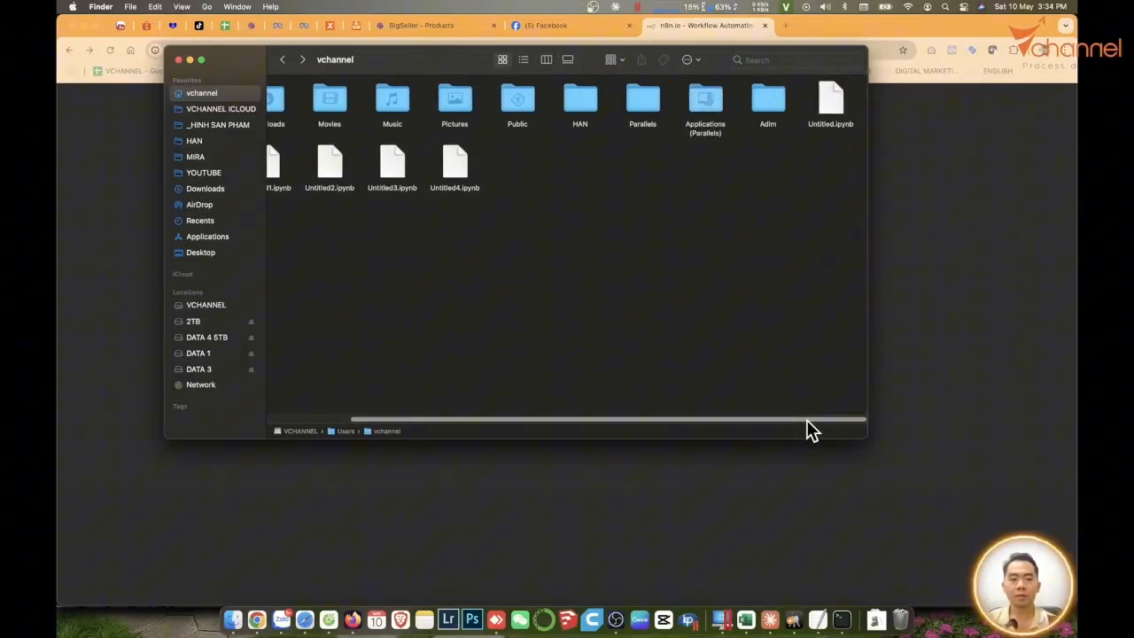
scroll(left, 3)
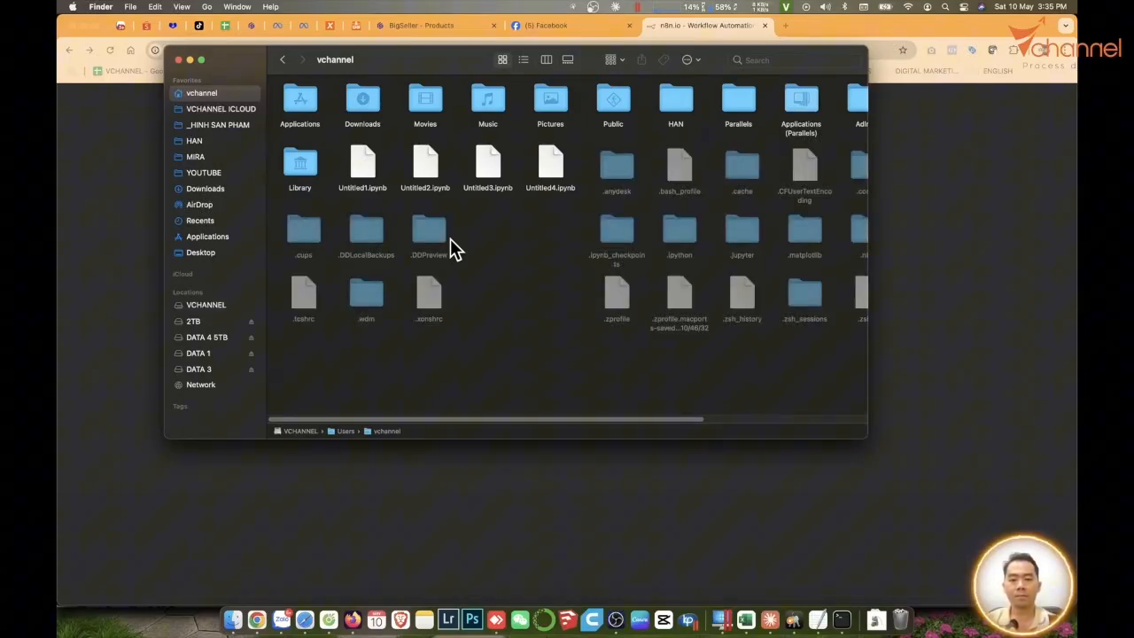
Inside the hidden .n8n folder, select database.sqlite and bring up its context actions.
scroll(right, 3)
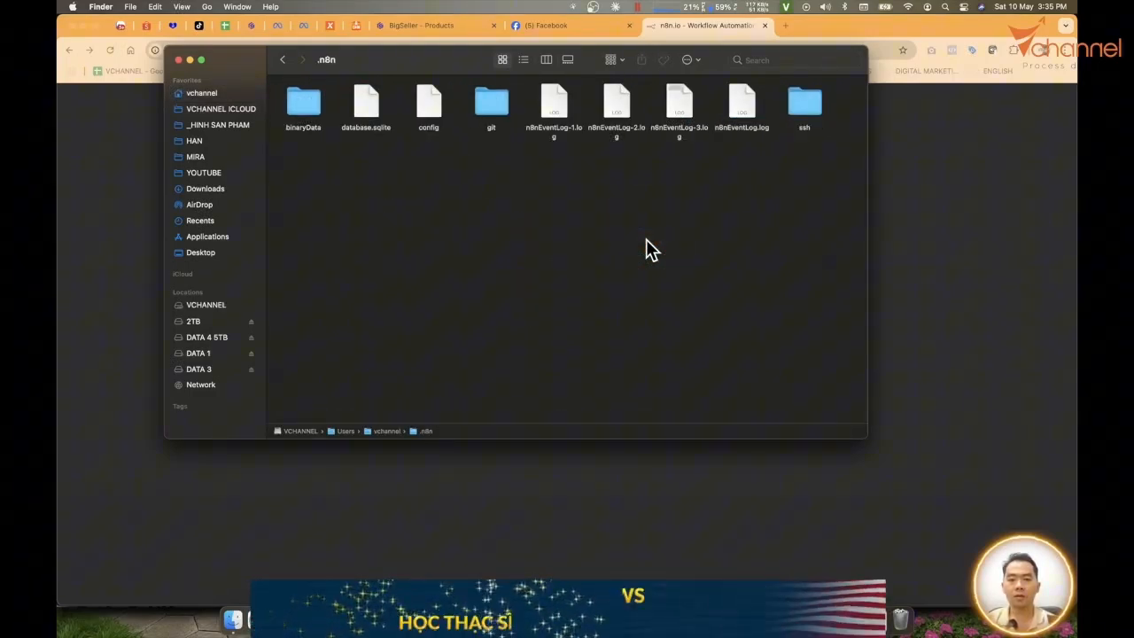
mouse_move(365, 138)
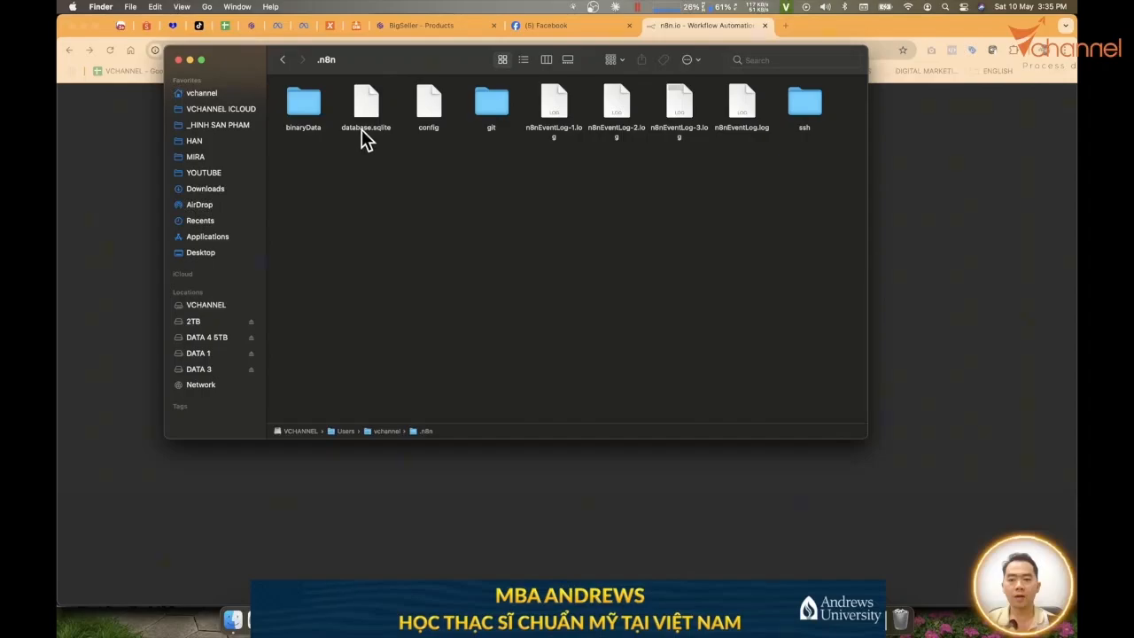
click(365, 101)
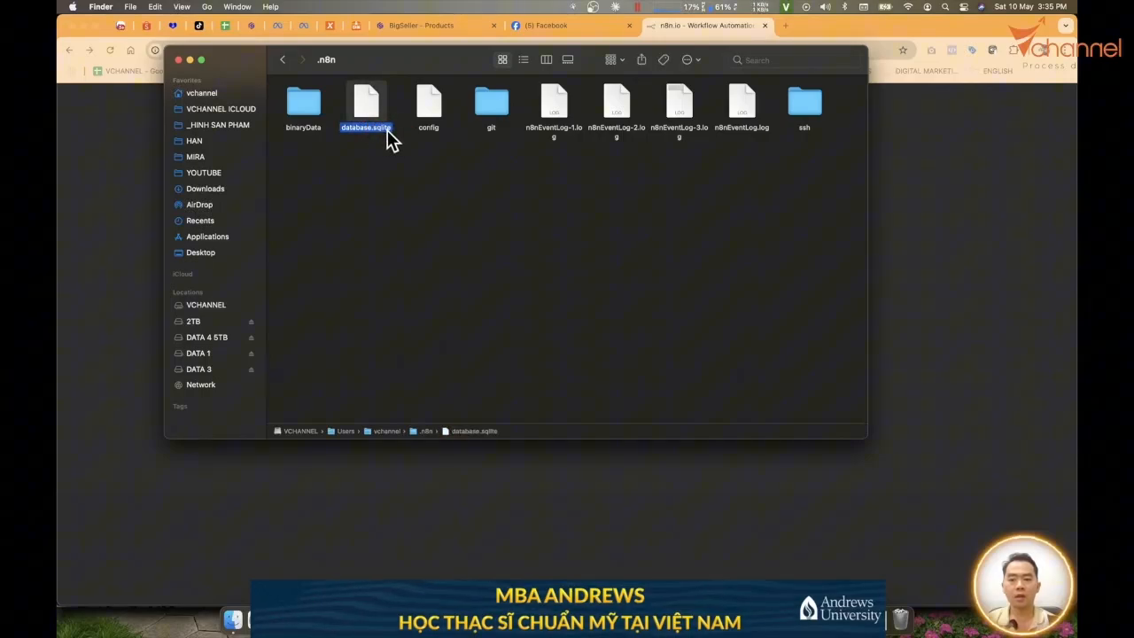
right_click(365, 101)
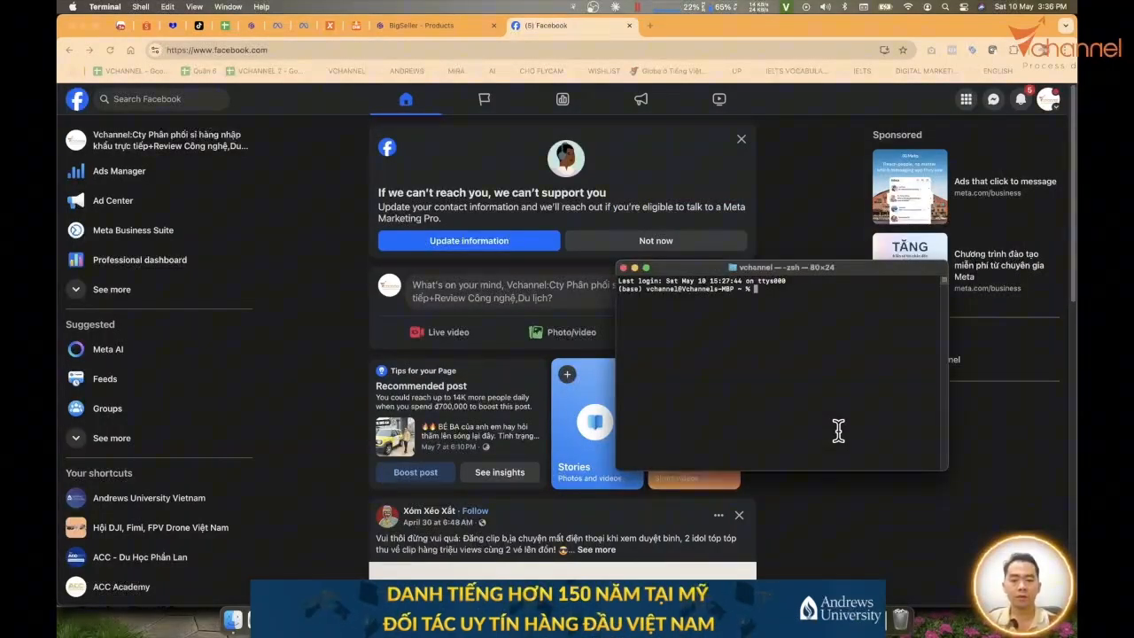
Start the n8n server again by entering n8n at the Terminal prompt.
text(n8n)
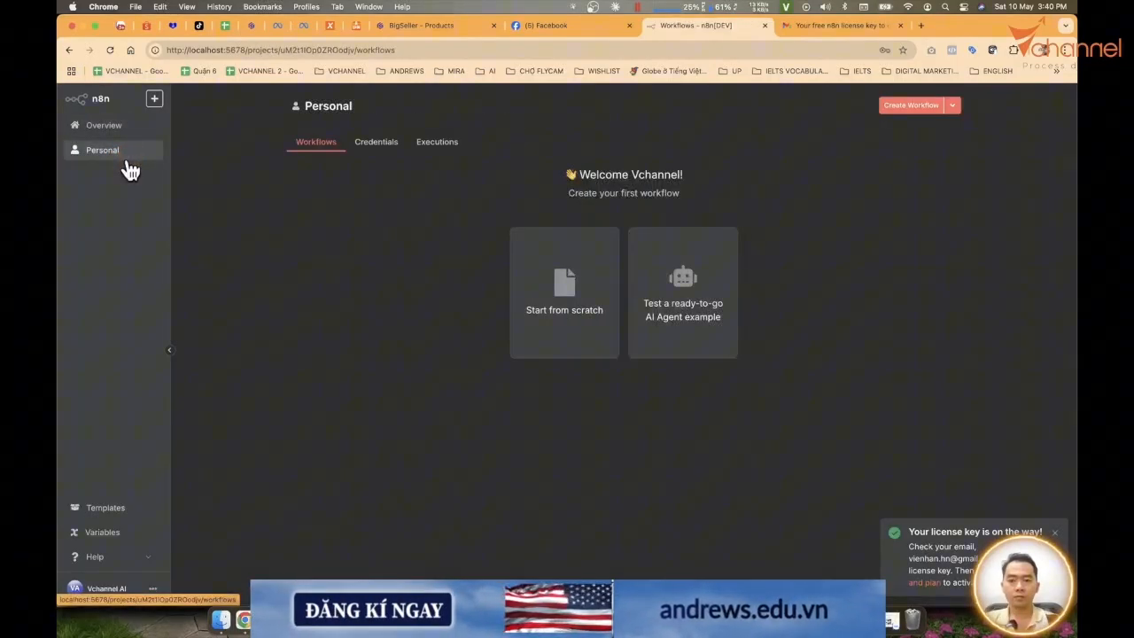
Show the workspace Overview listing all workflows, credentials and executions.
click(103, 124)
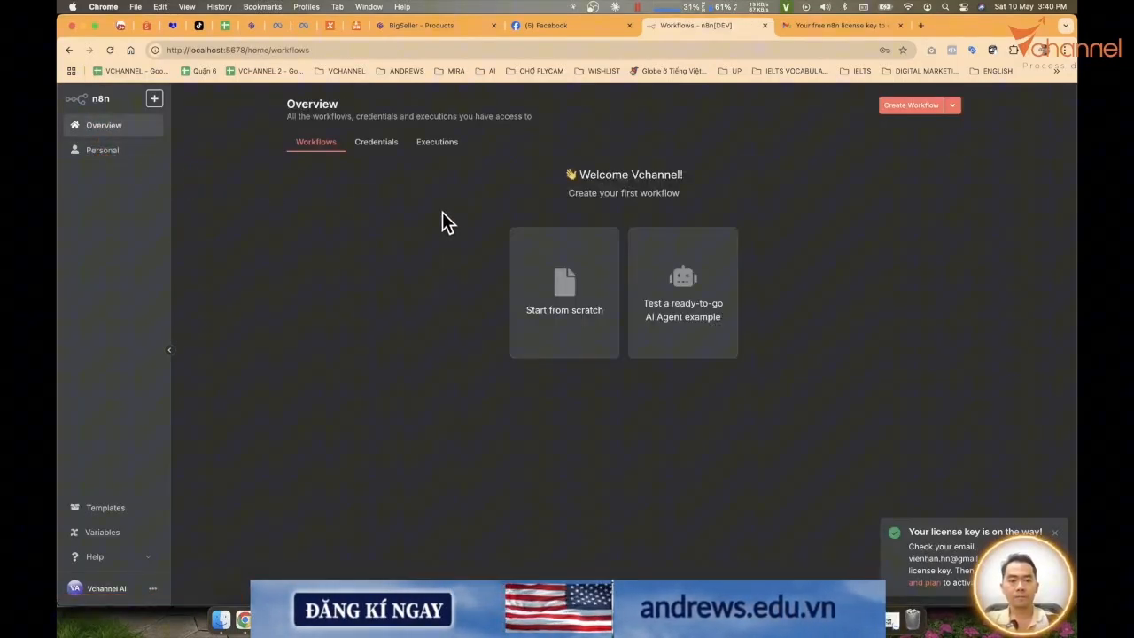